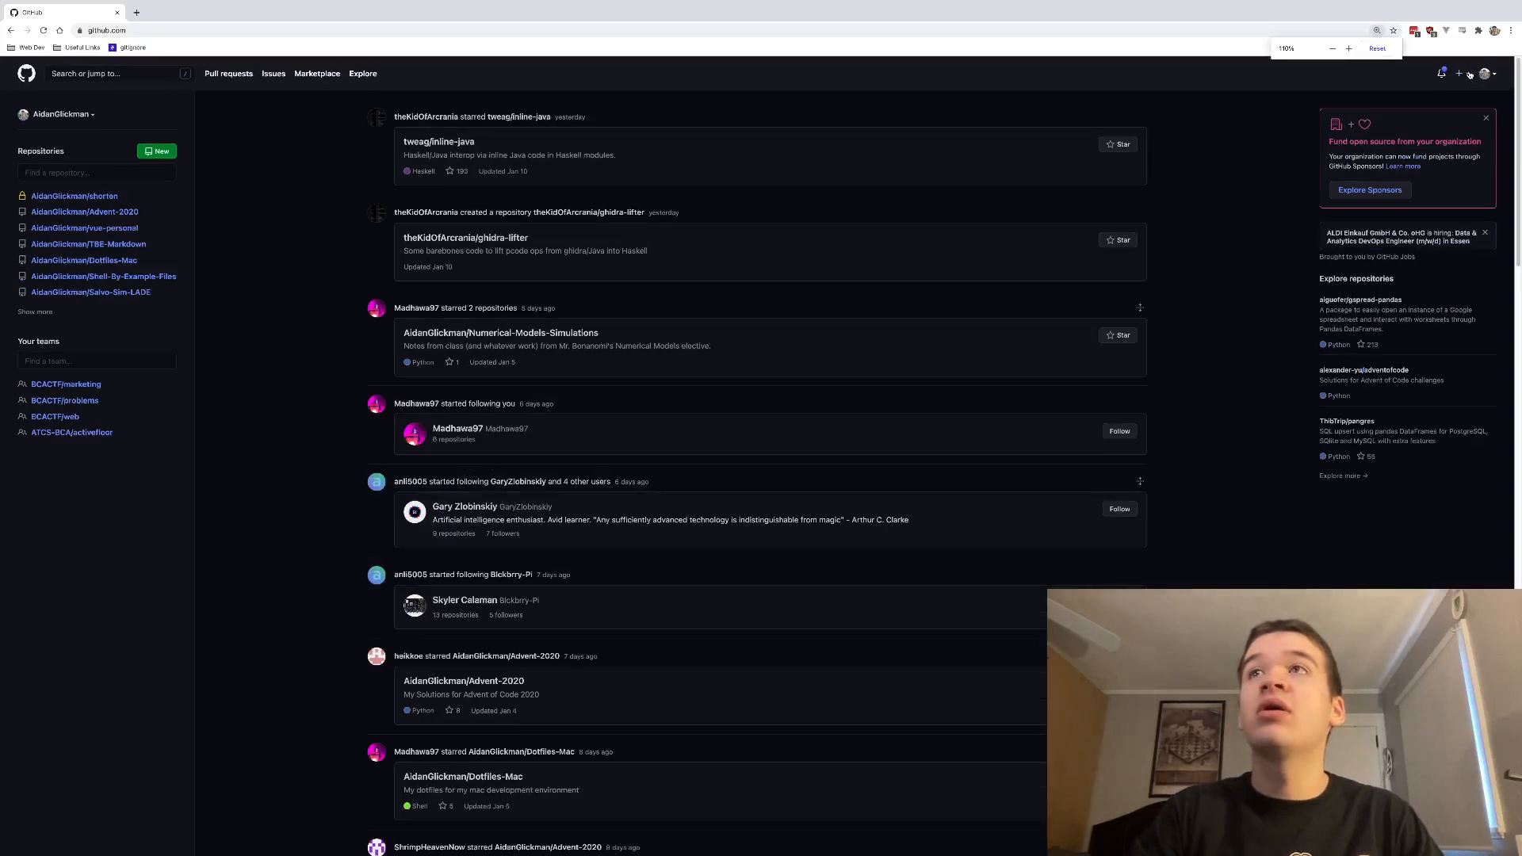
Show GitHub's create menu listing new repository, gist, organization and project
click(1348, 49)
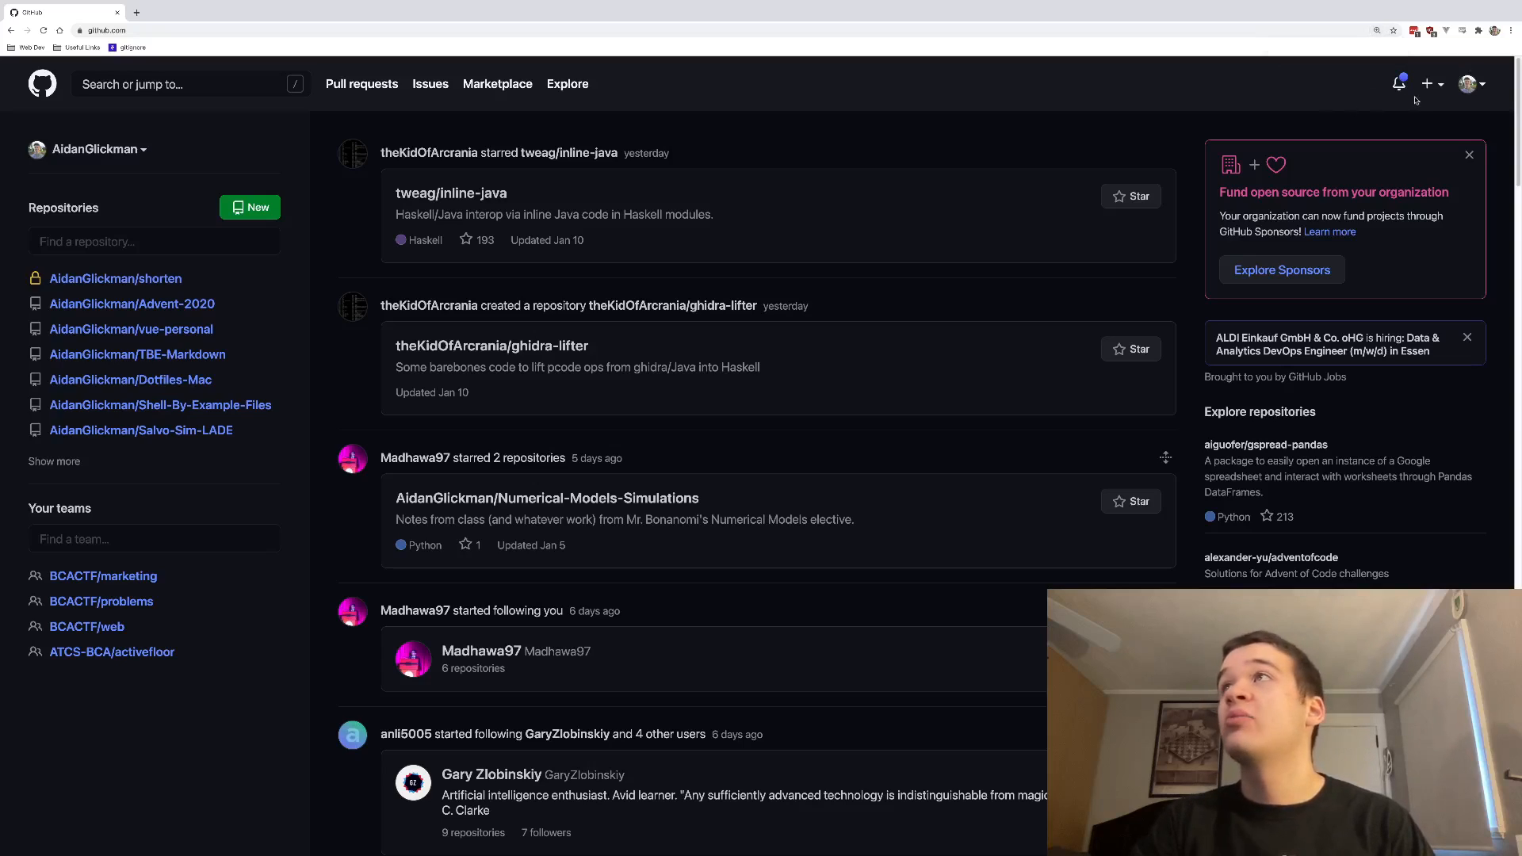
click(1429, 84)
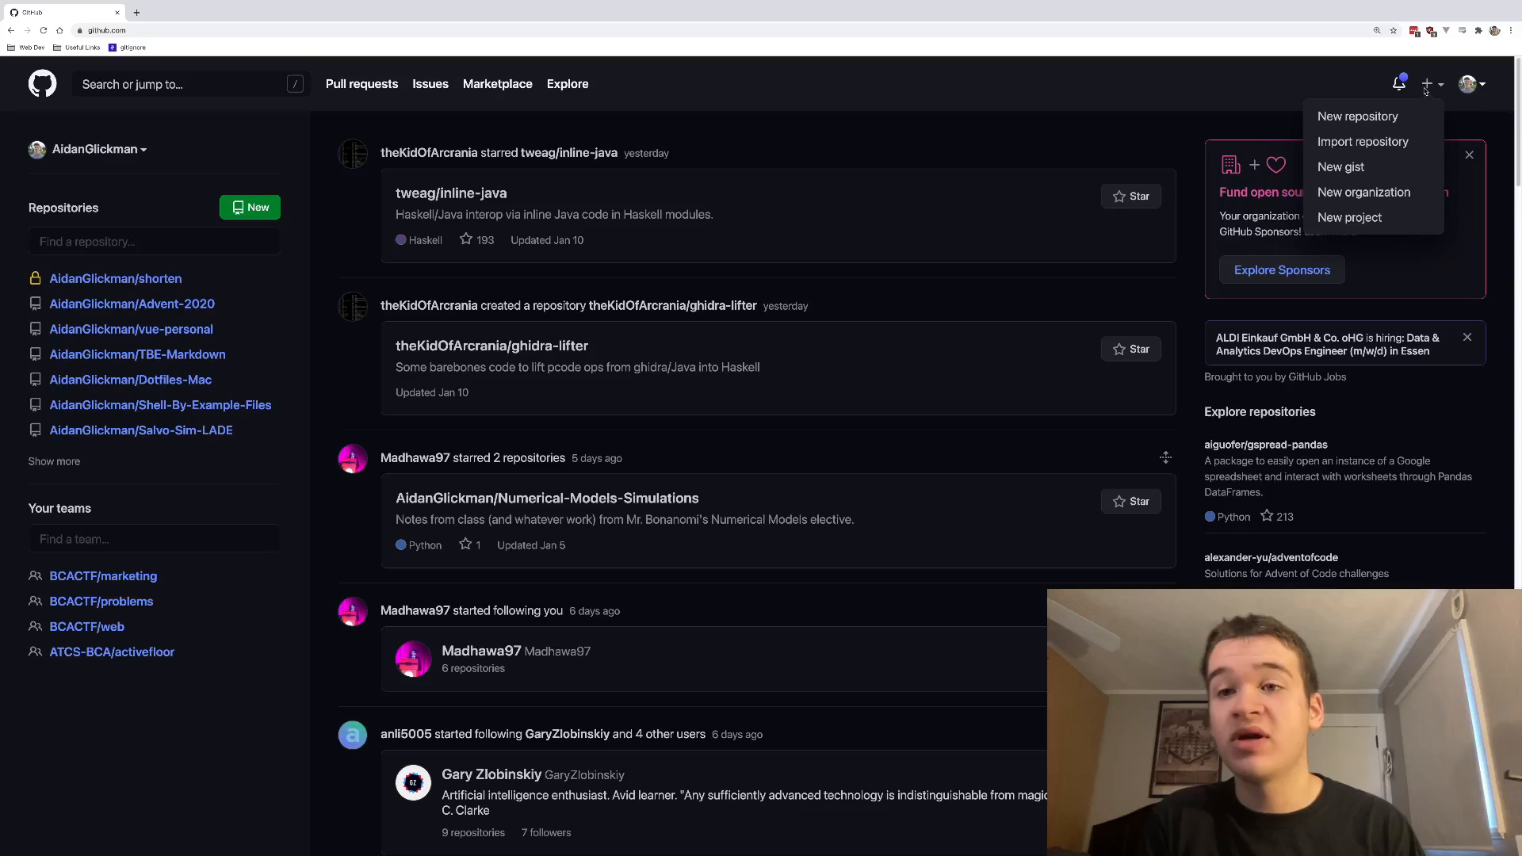
mouse_move(1359, 116)
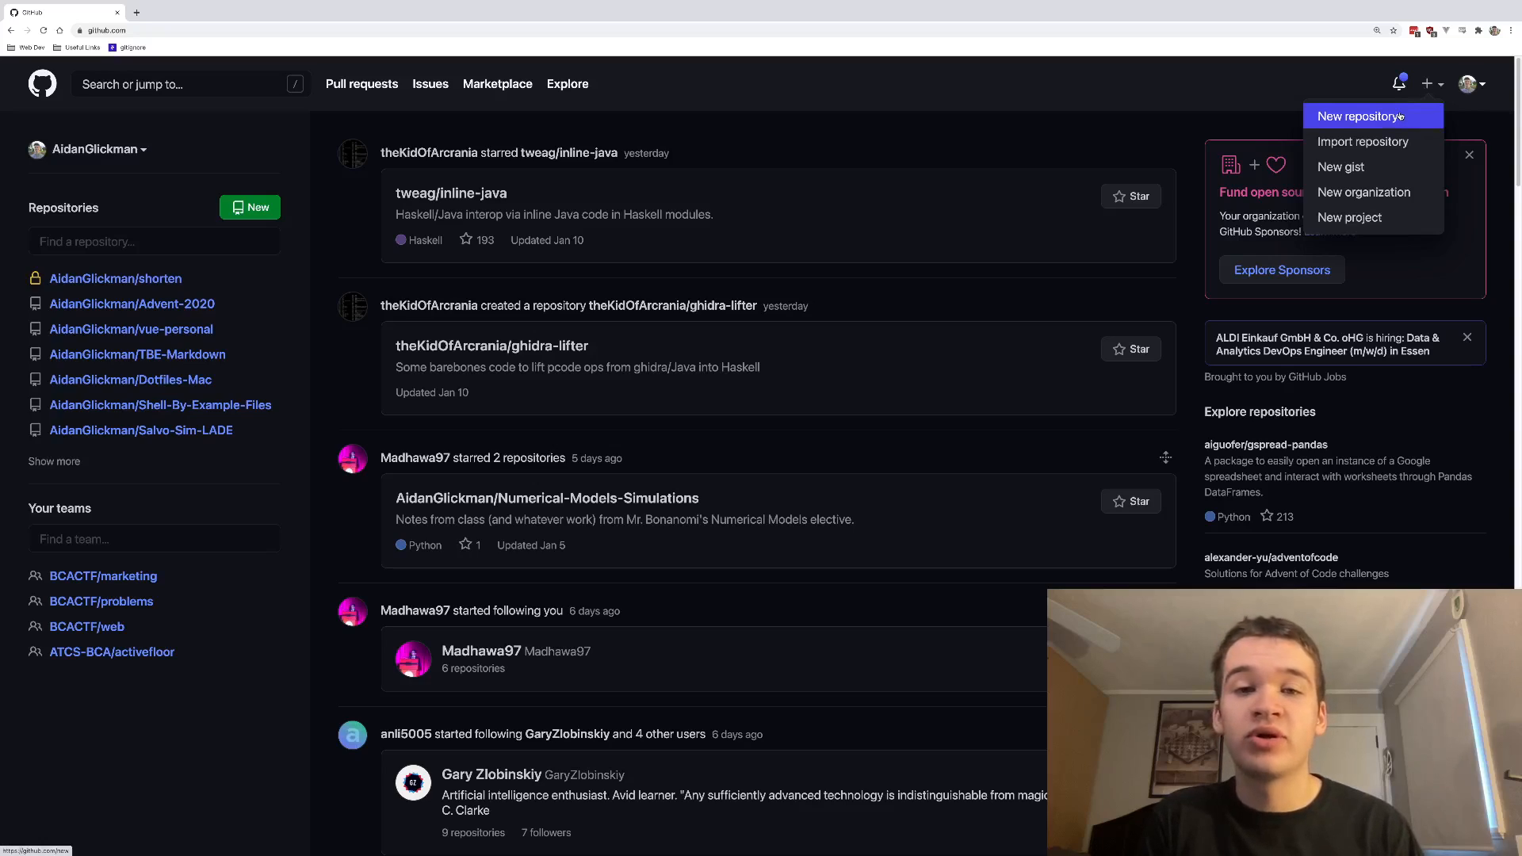
Start a new repository and name it git-ex
click(1360, 116)
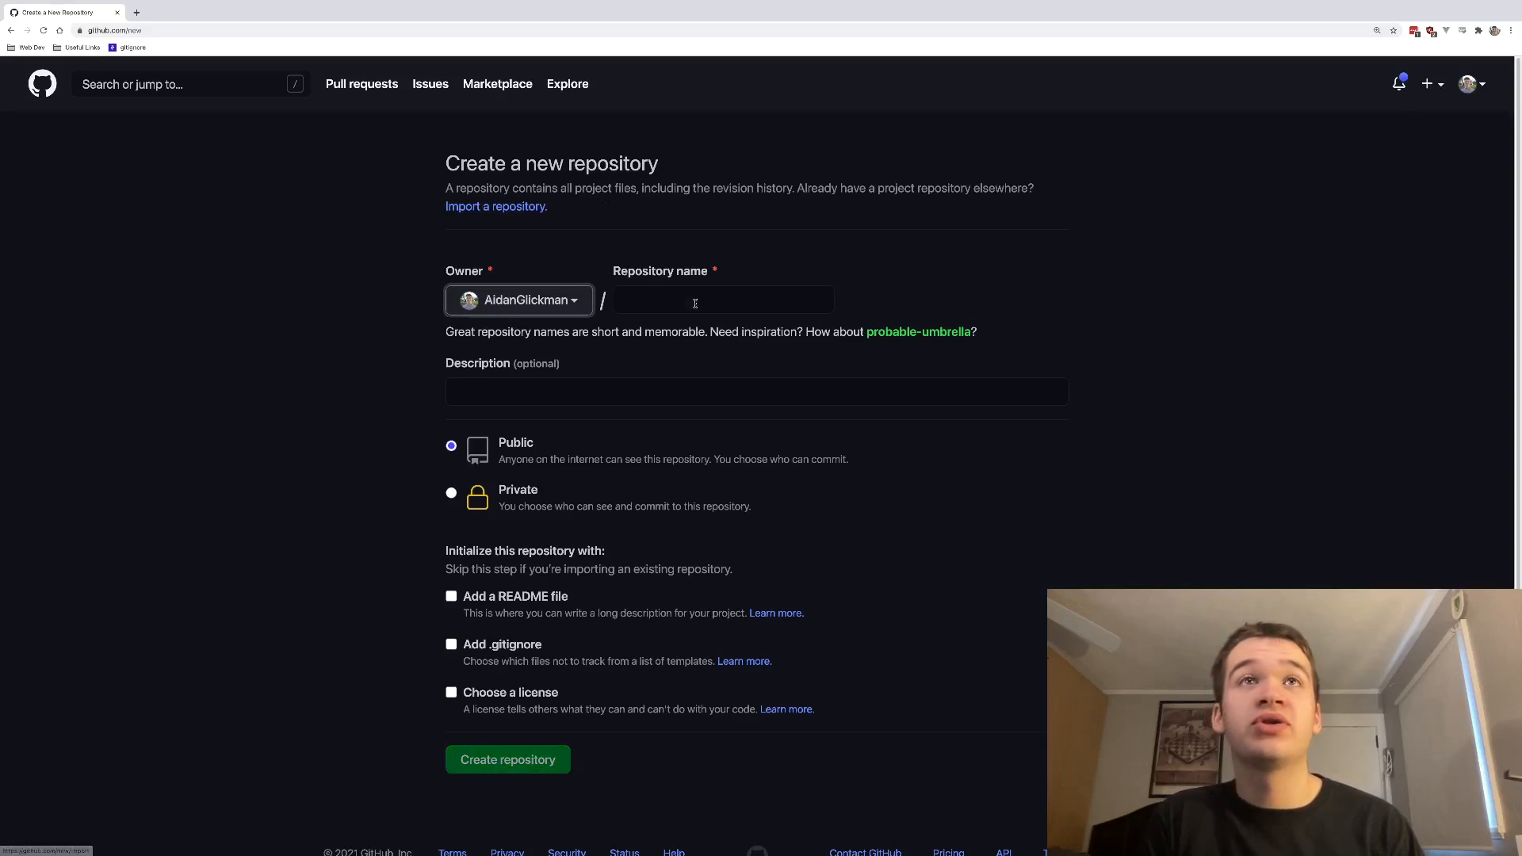
text(ge)
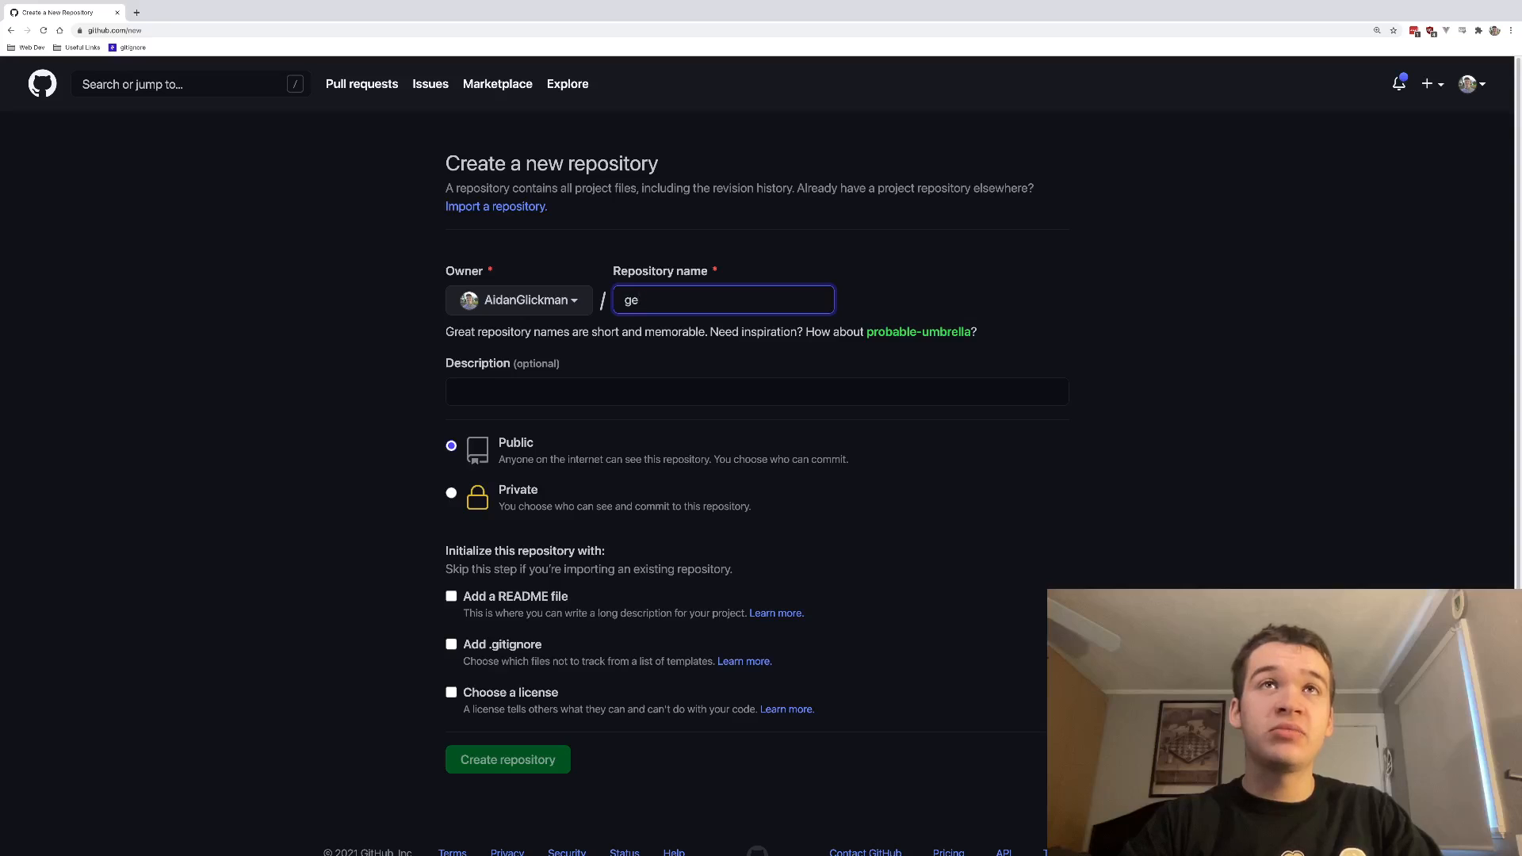
text(git-ex)
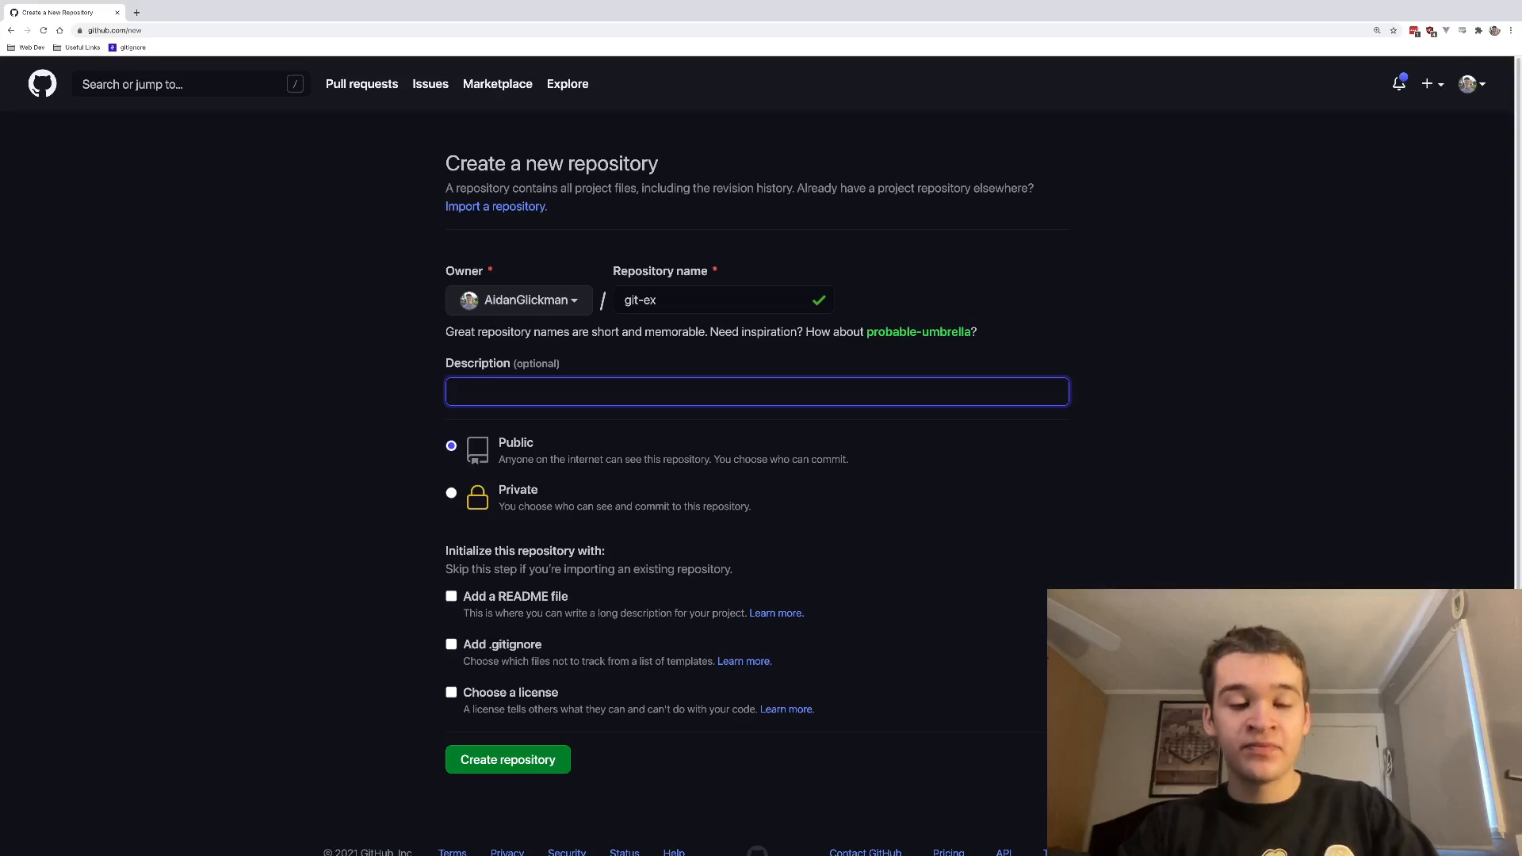
Describe it as an example for the git by example series, keeping it Public
text(This repository is the remot)
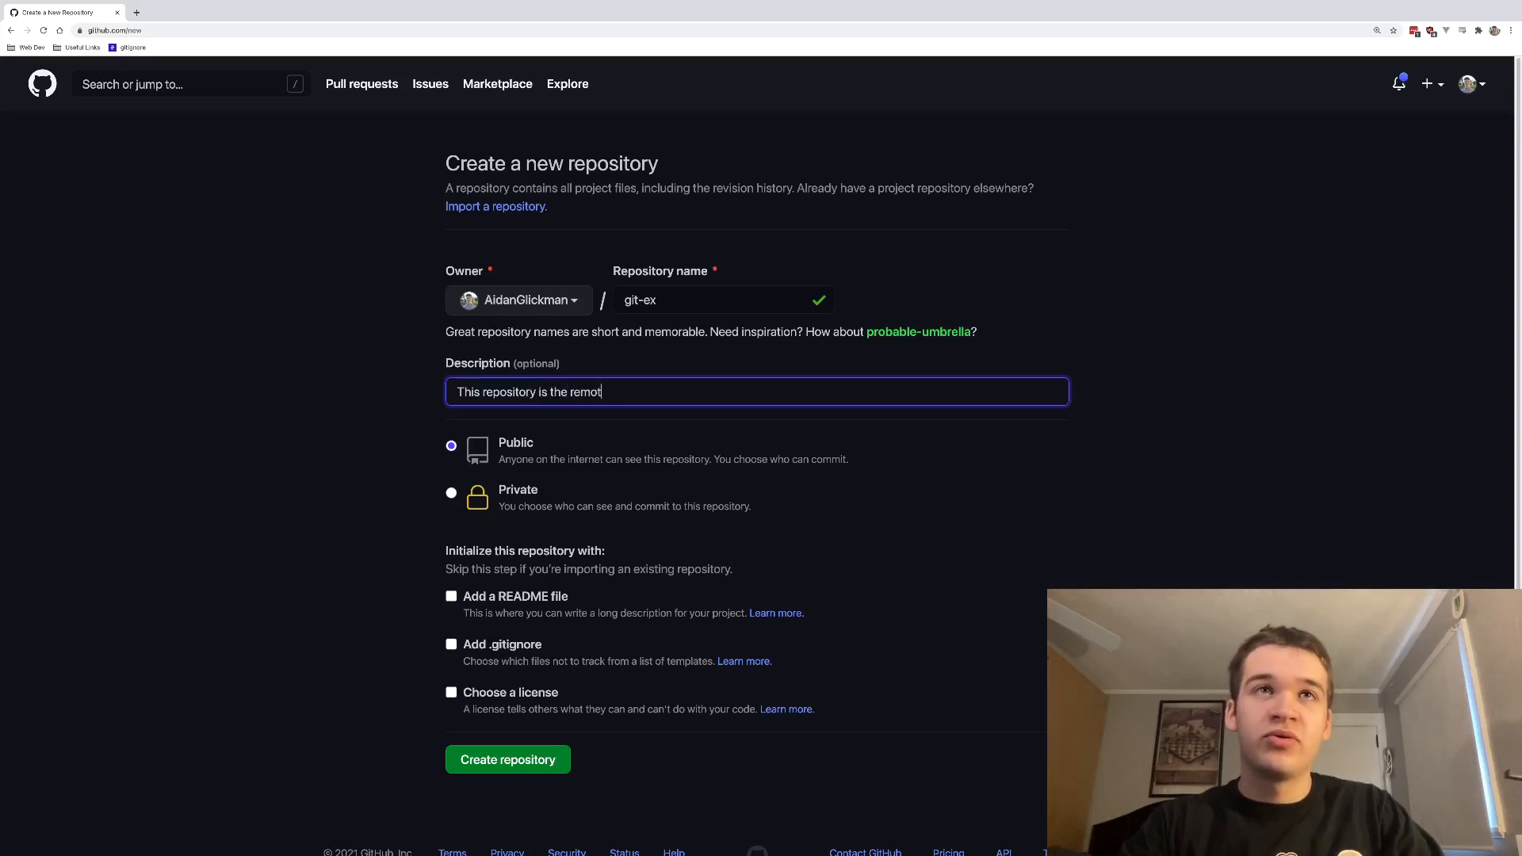
key(Backspace)
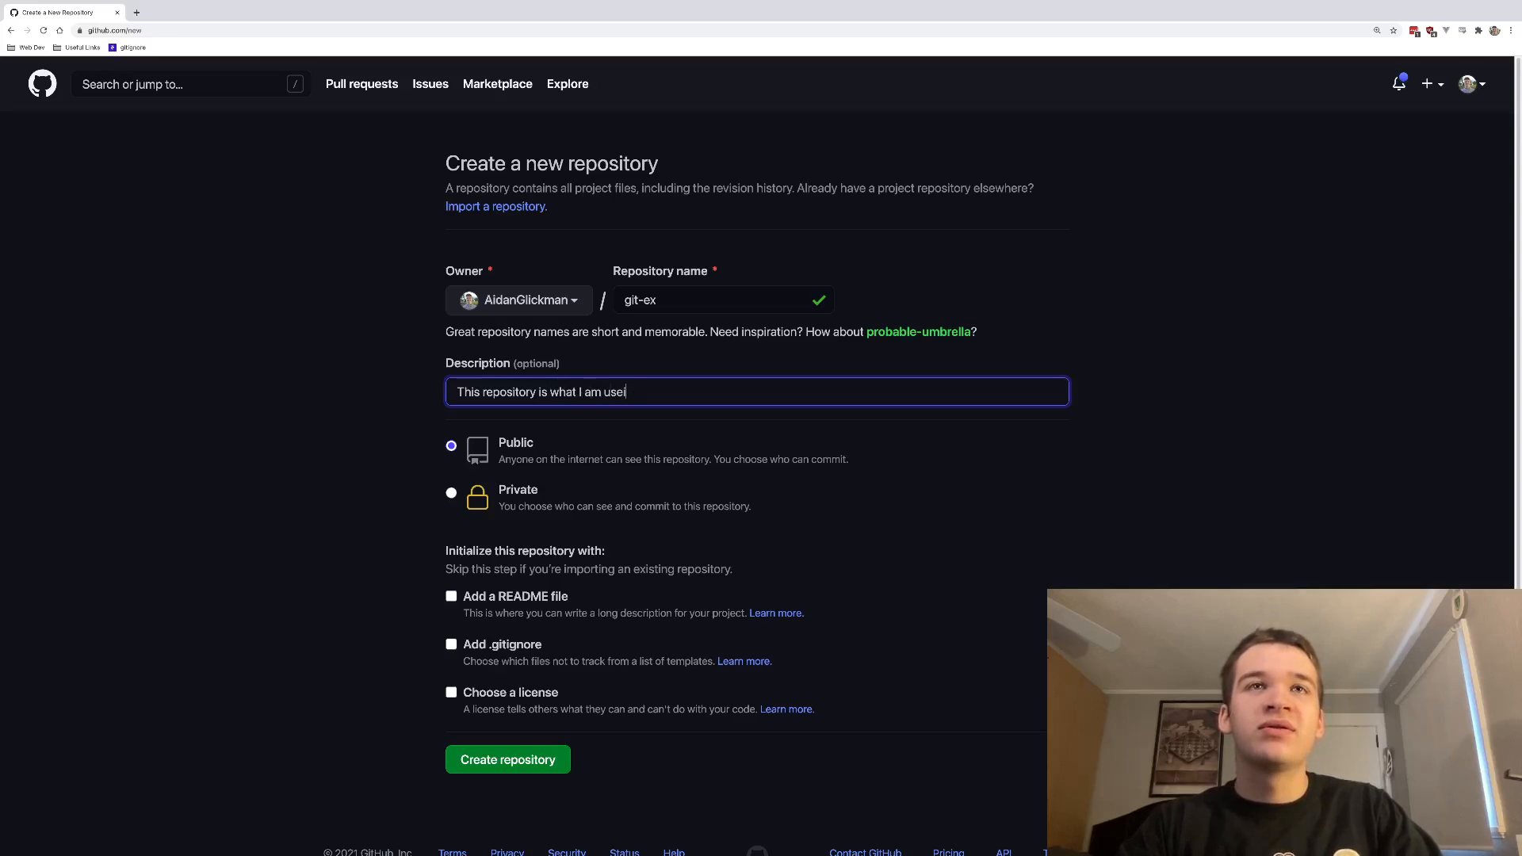
text(ing as an e)
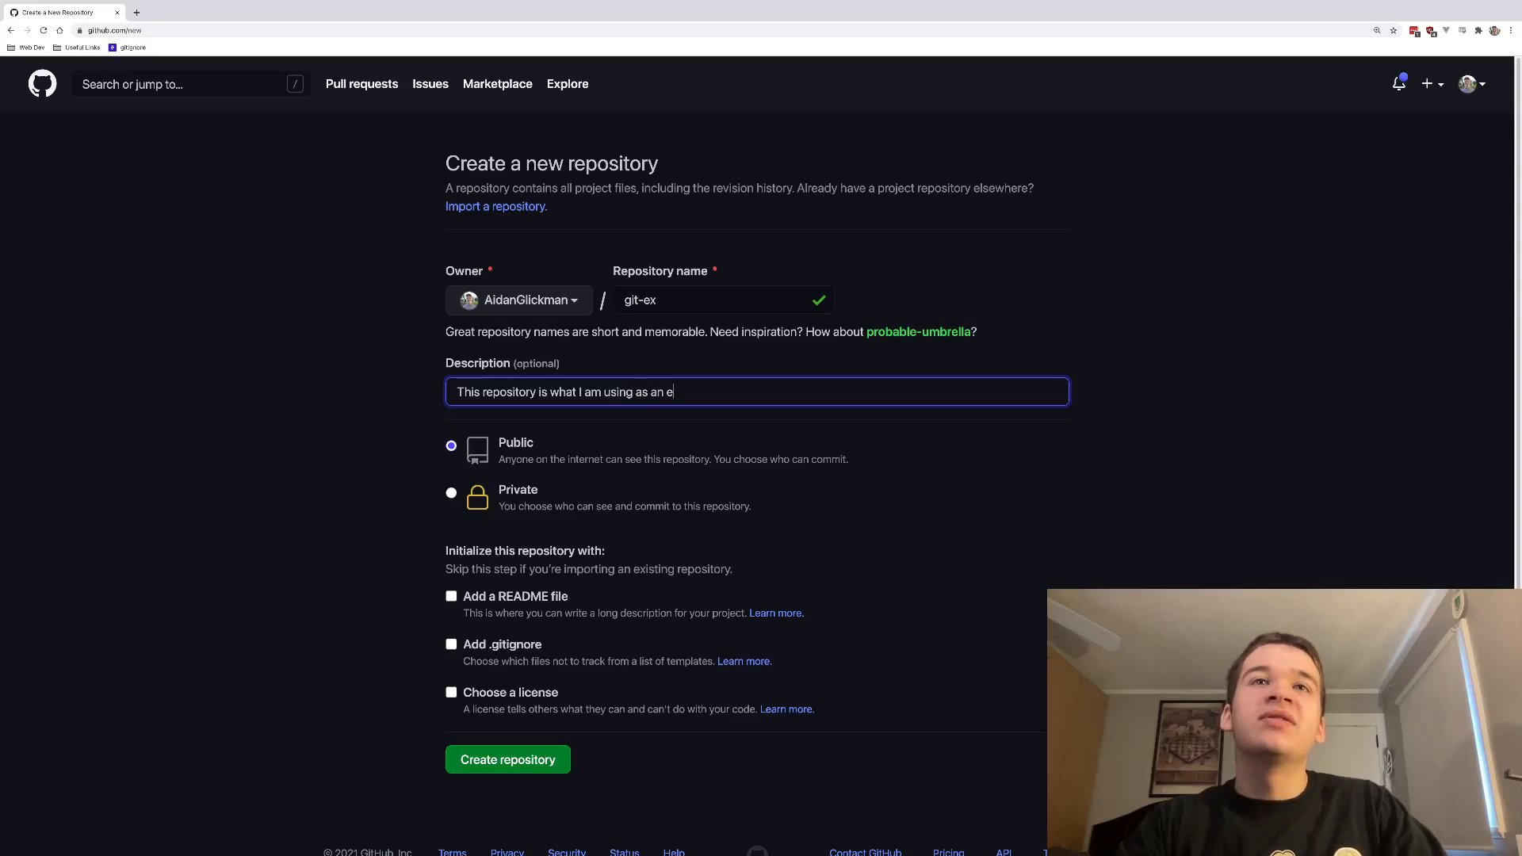
text(xample for my git)
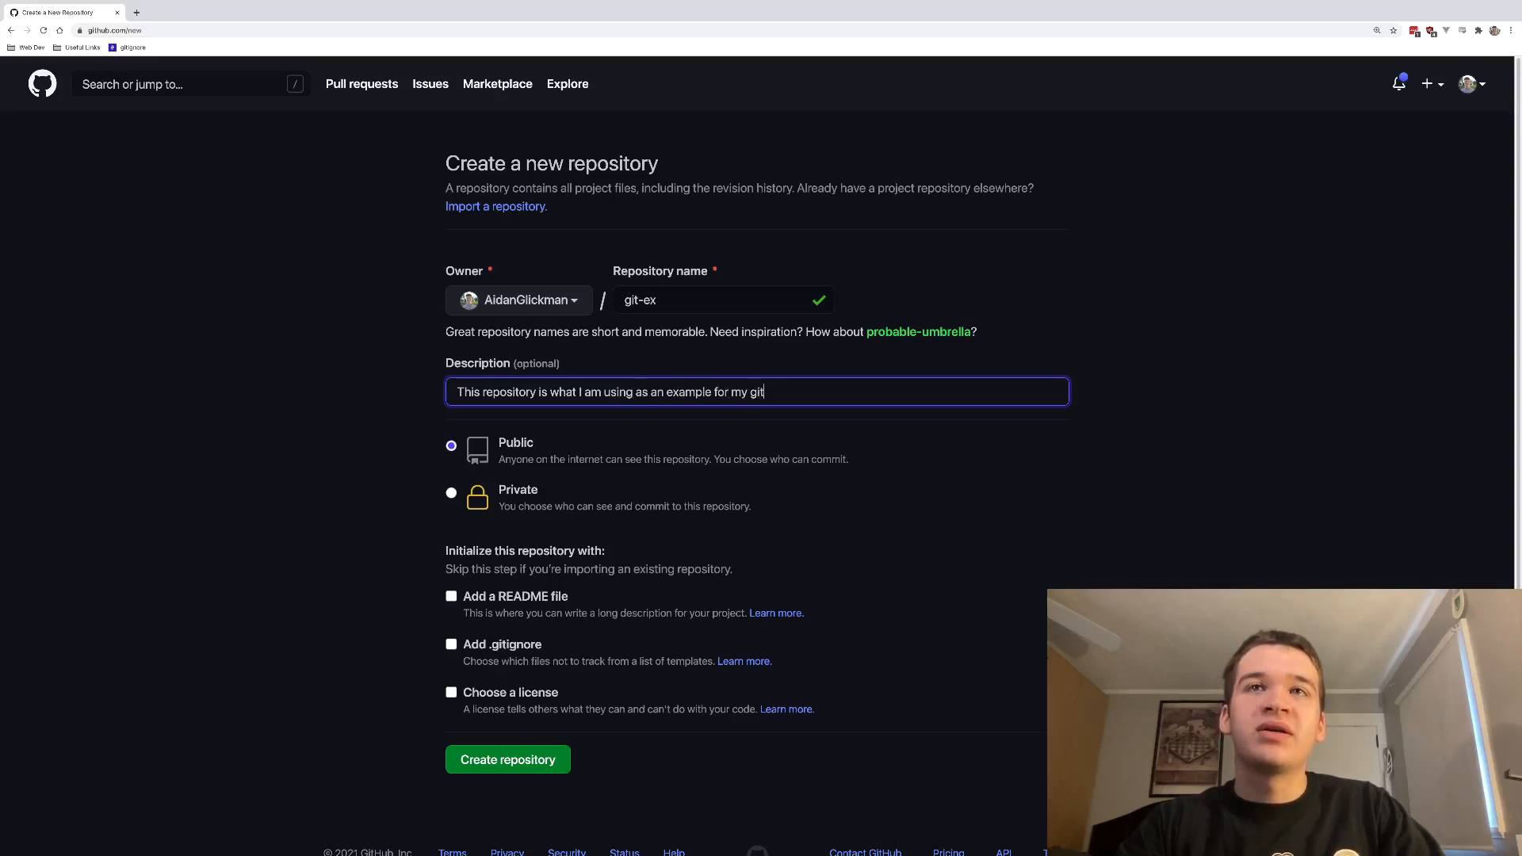
text(by example ser)
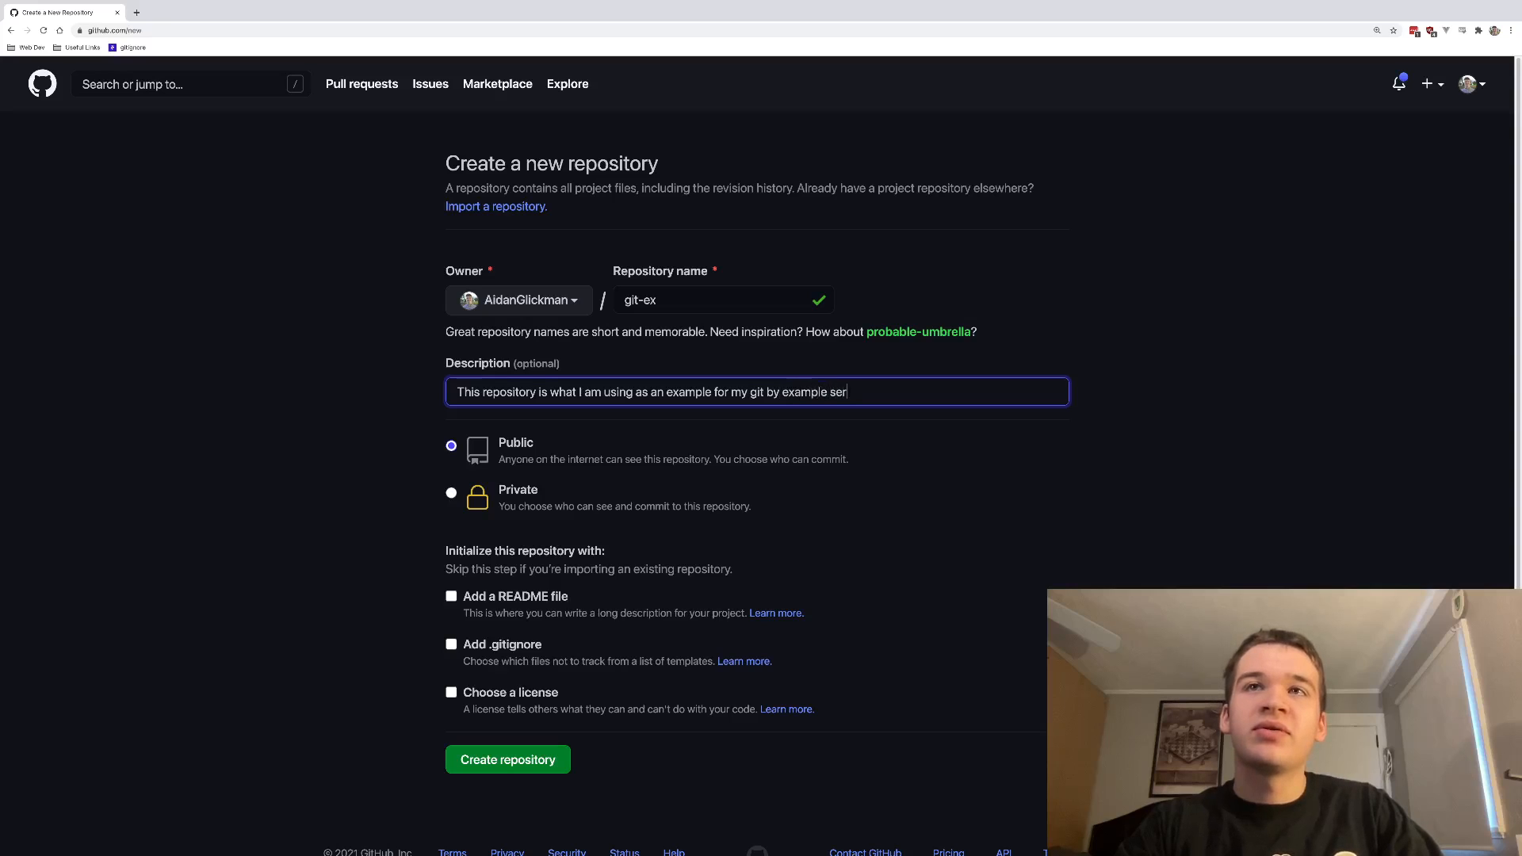
text(ies)
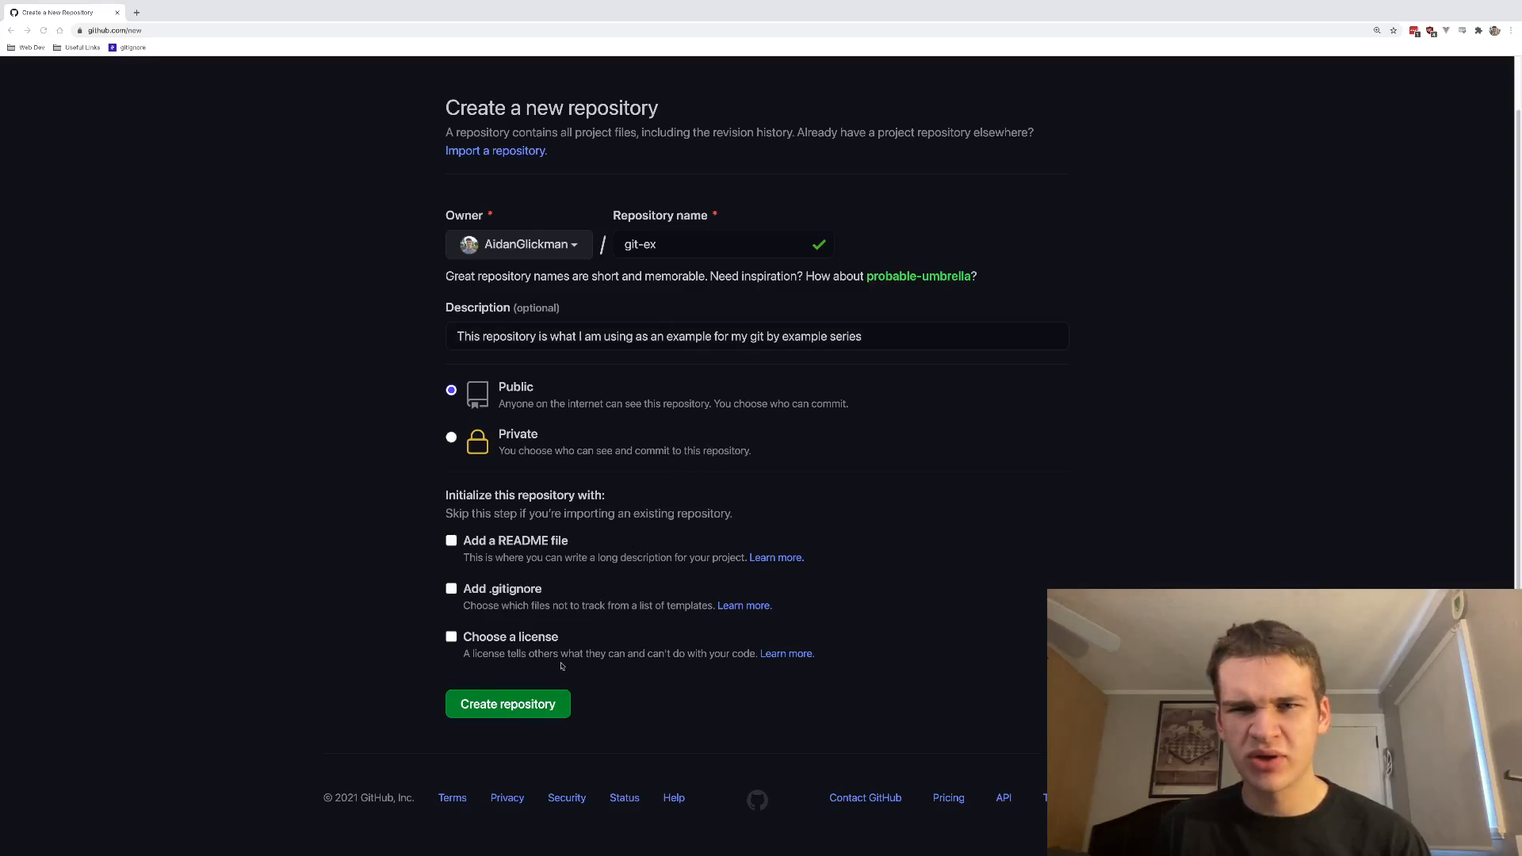
click(757, 336)
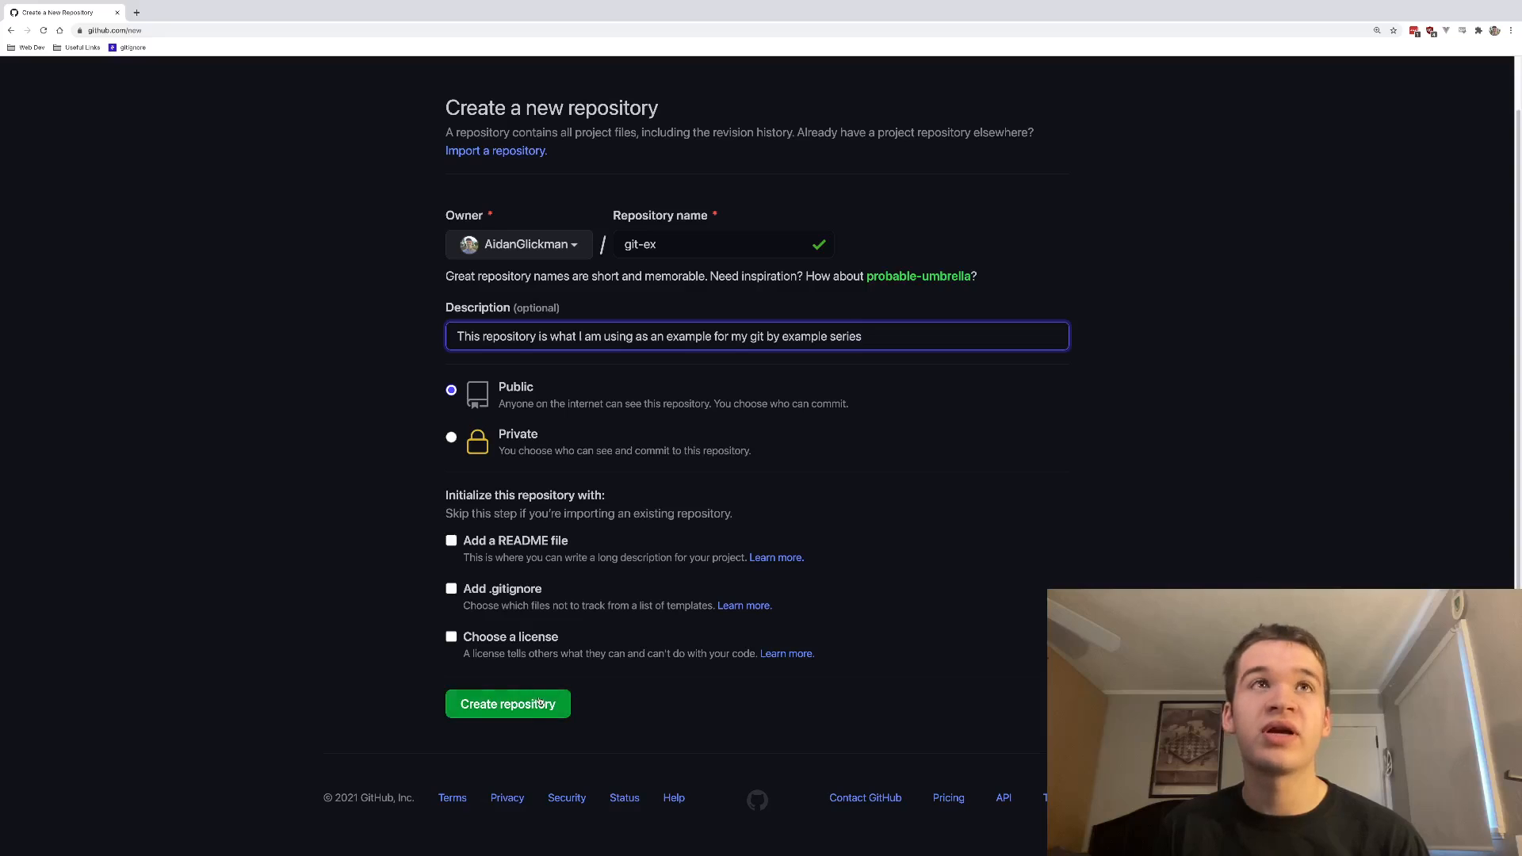
Create the git-ex repository and view its Quick setup page with the SSH remote URL
click(507, 704)
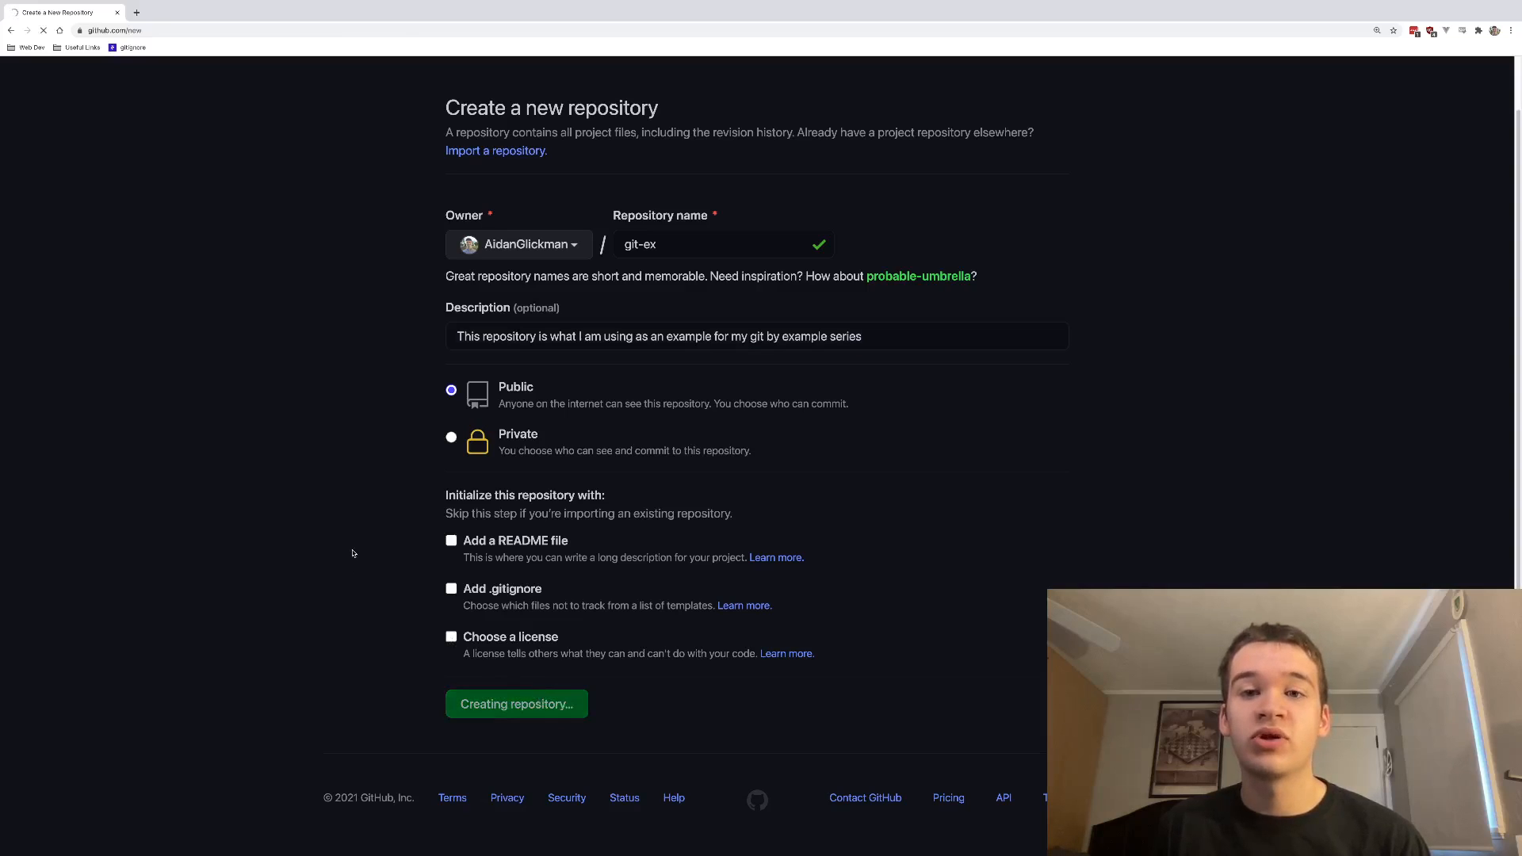
click(516, 704)
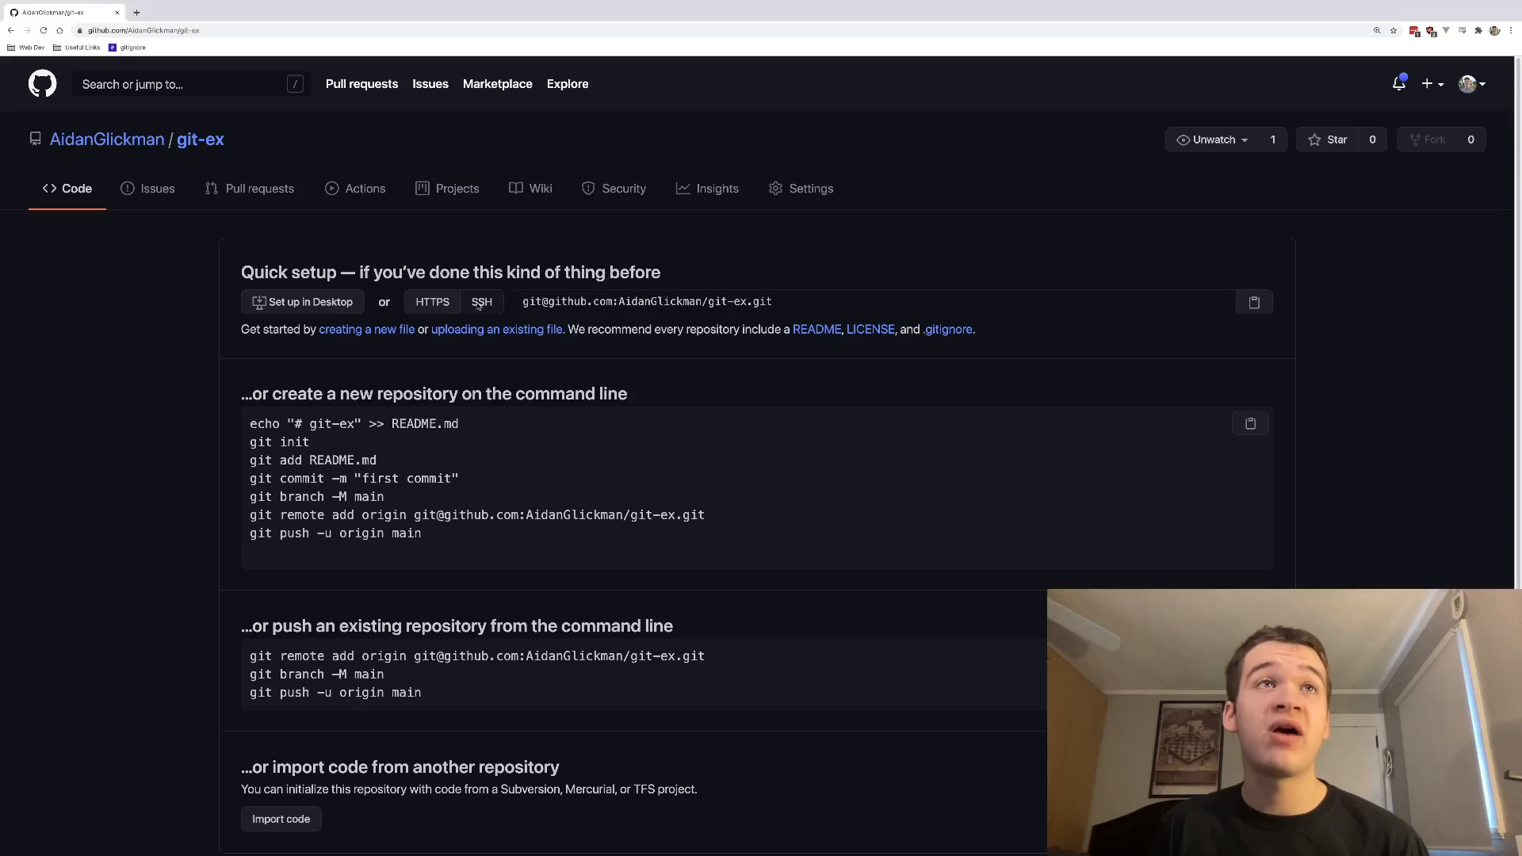
click(646, 302)
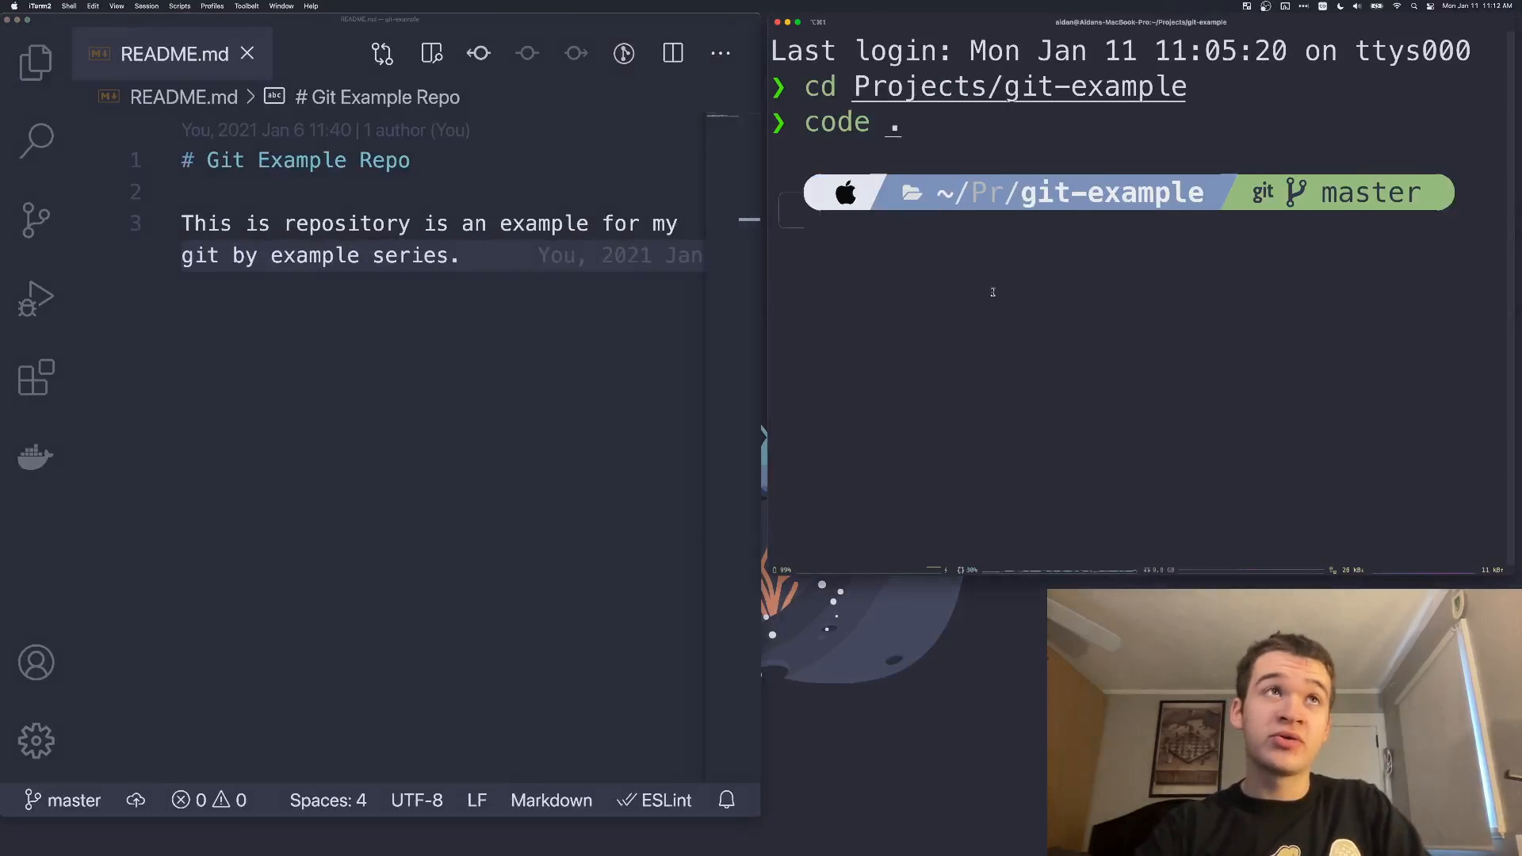
Add the git-ex GitHub repository as remote origin and push master to it
text(git remote add origin git@github.com:AidanGlickman/TBE-Markdown.git)
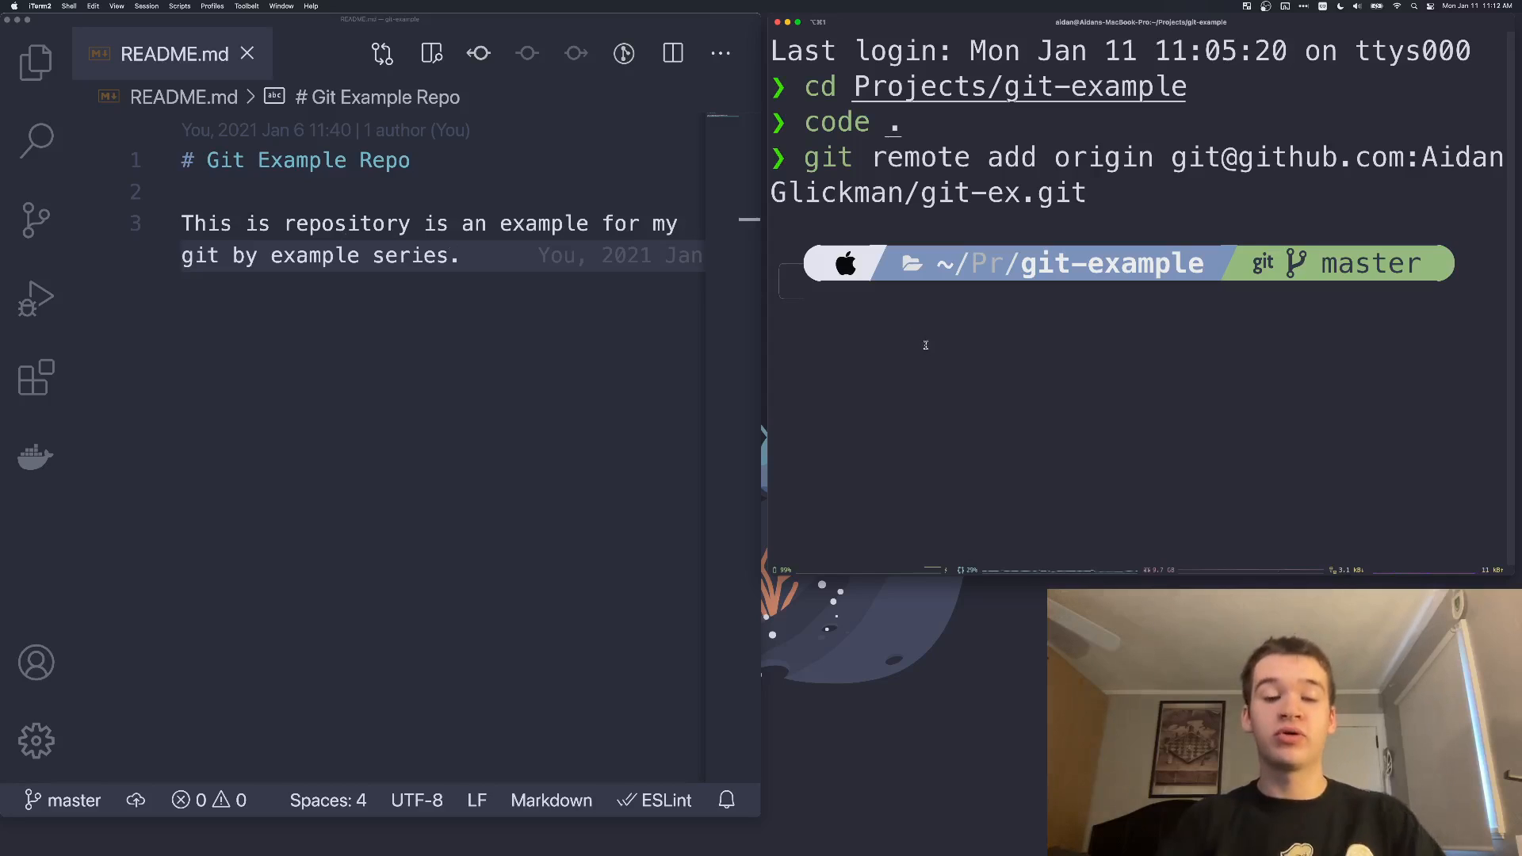
text(git push origin mas)
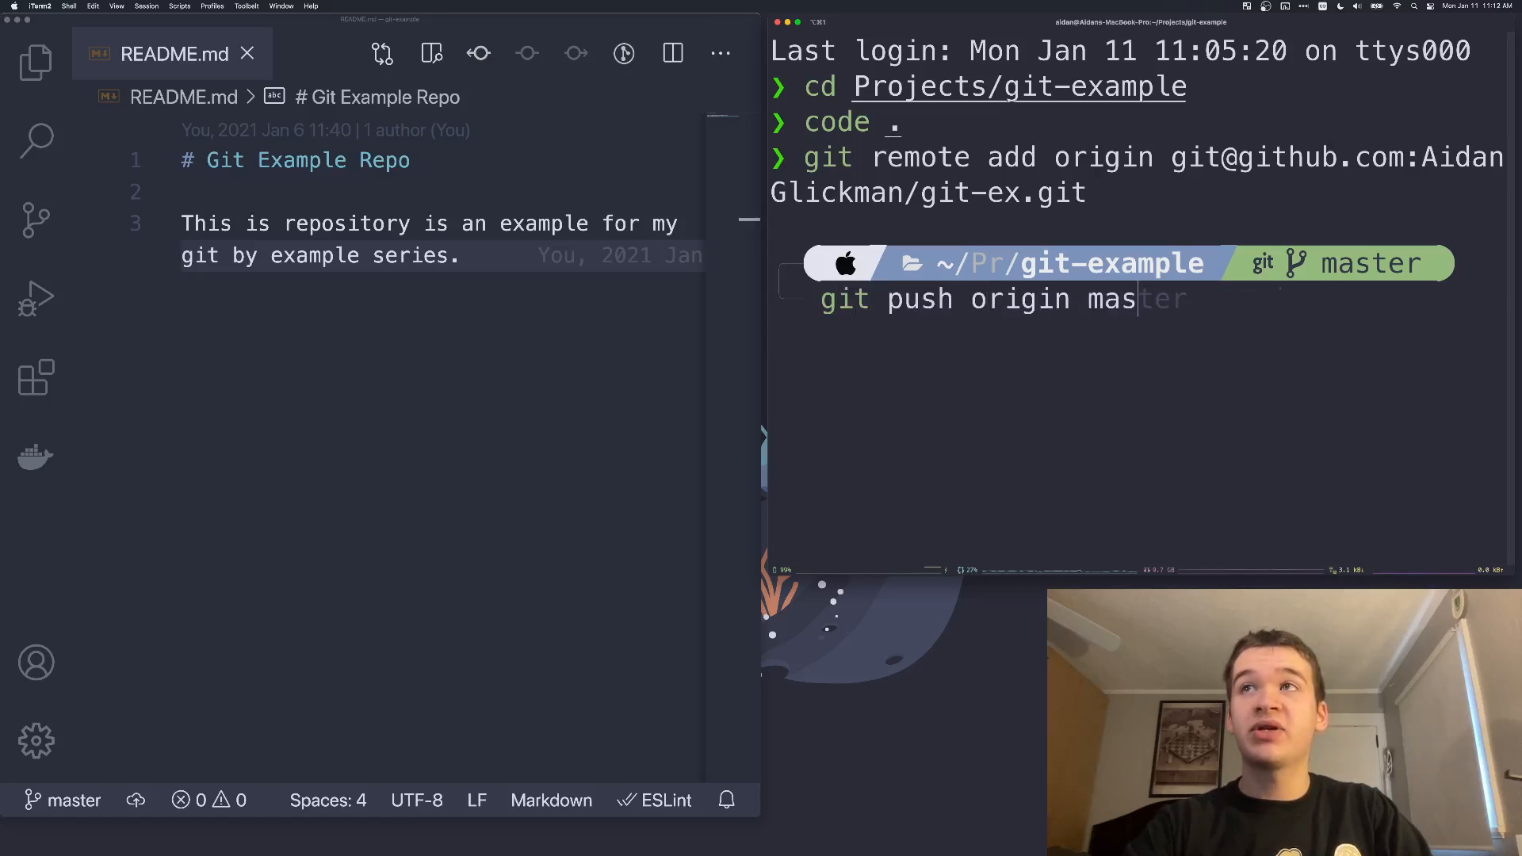
text(ter)
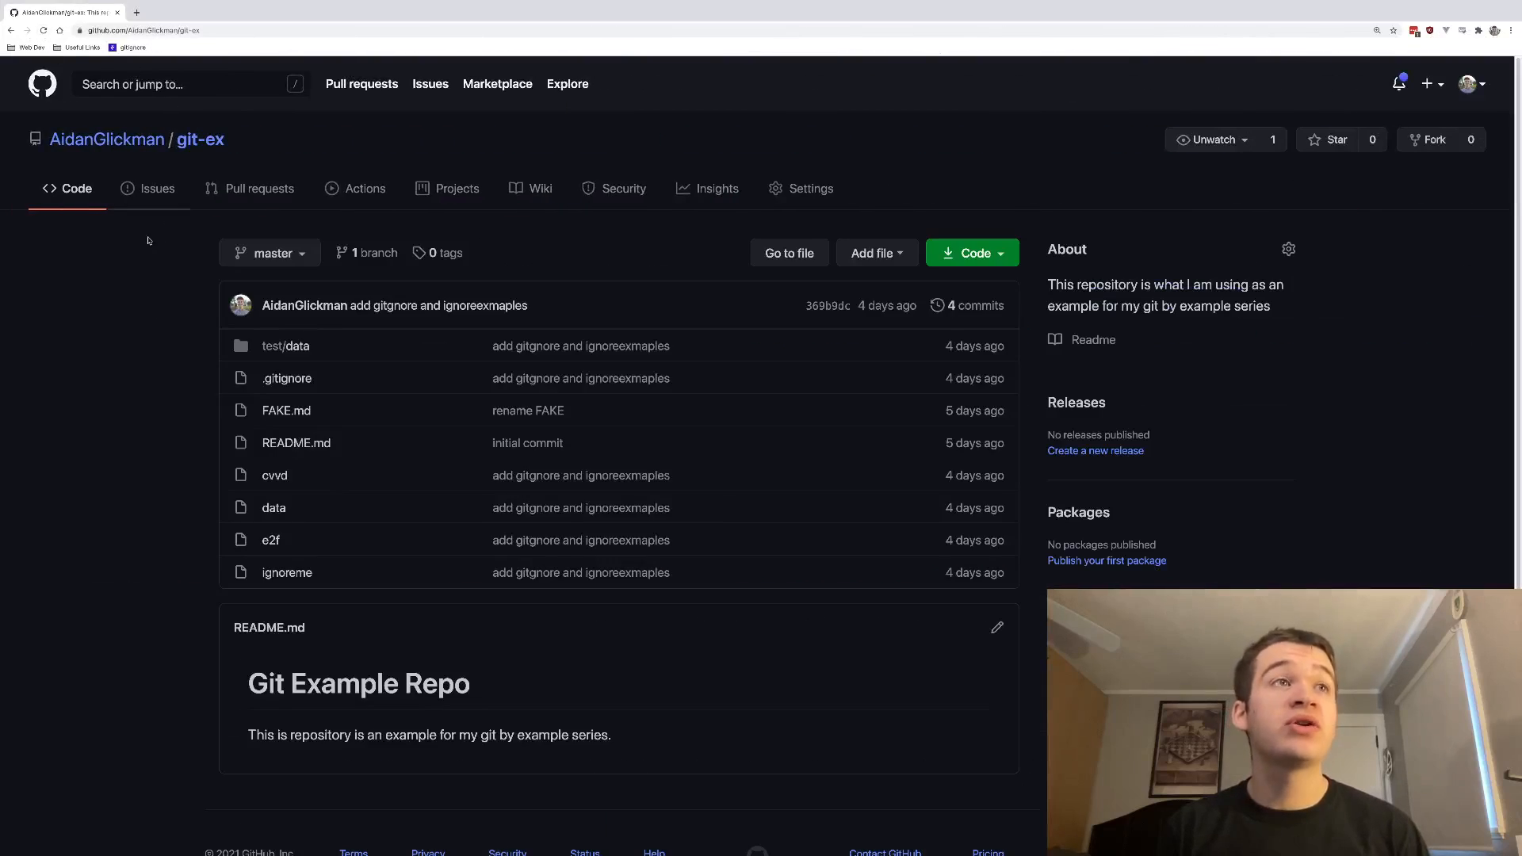
mouse_move(340, 362)
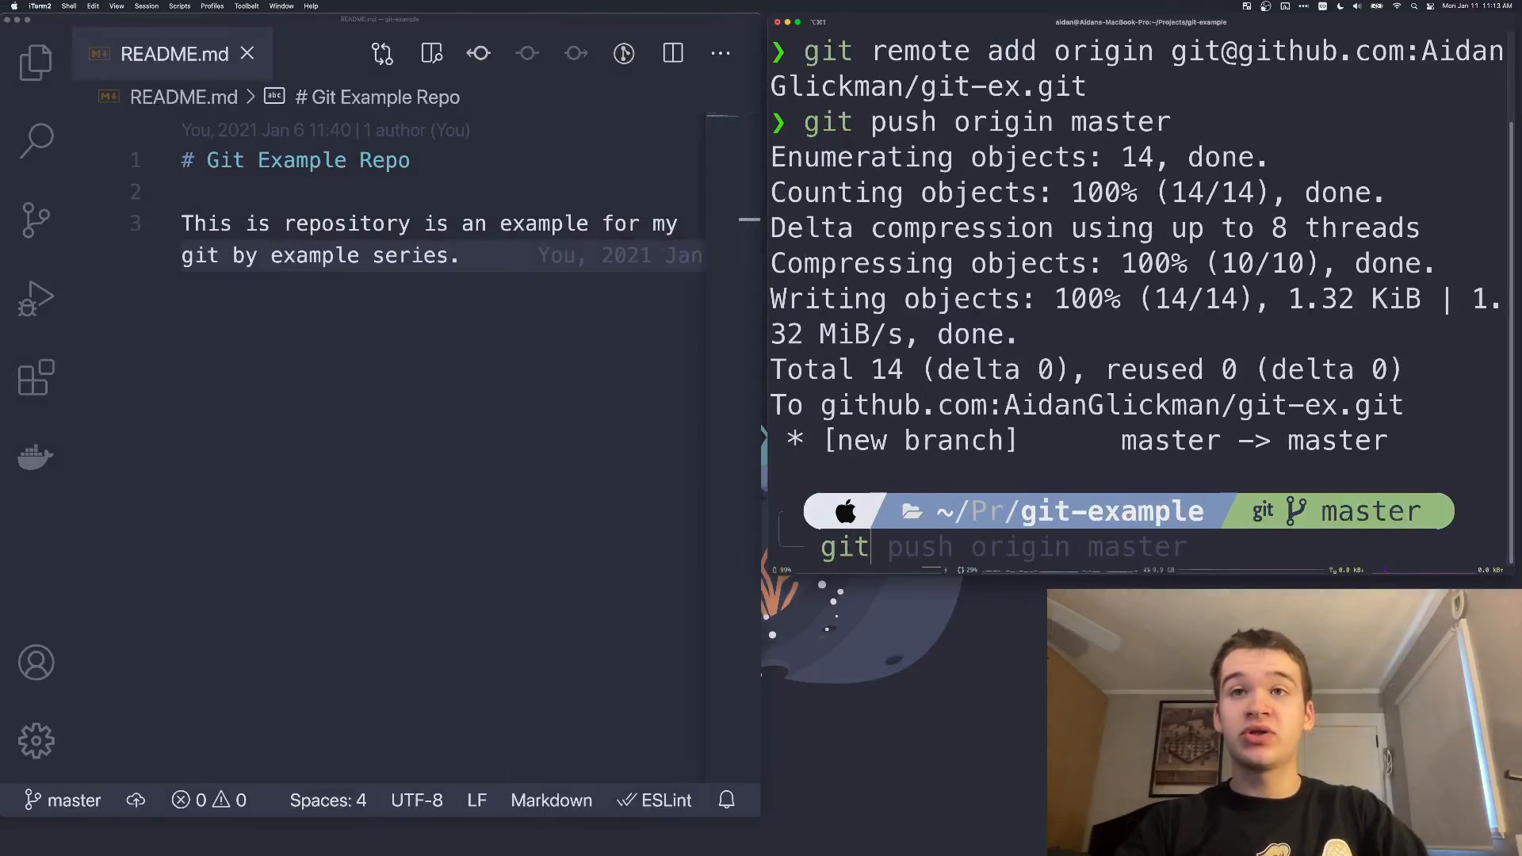
Run git pull, then git pull origin master, confirming the repository is already up to date
key(enter)
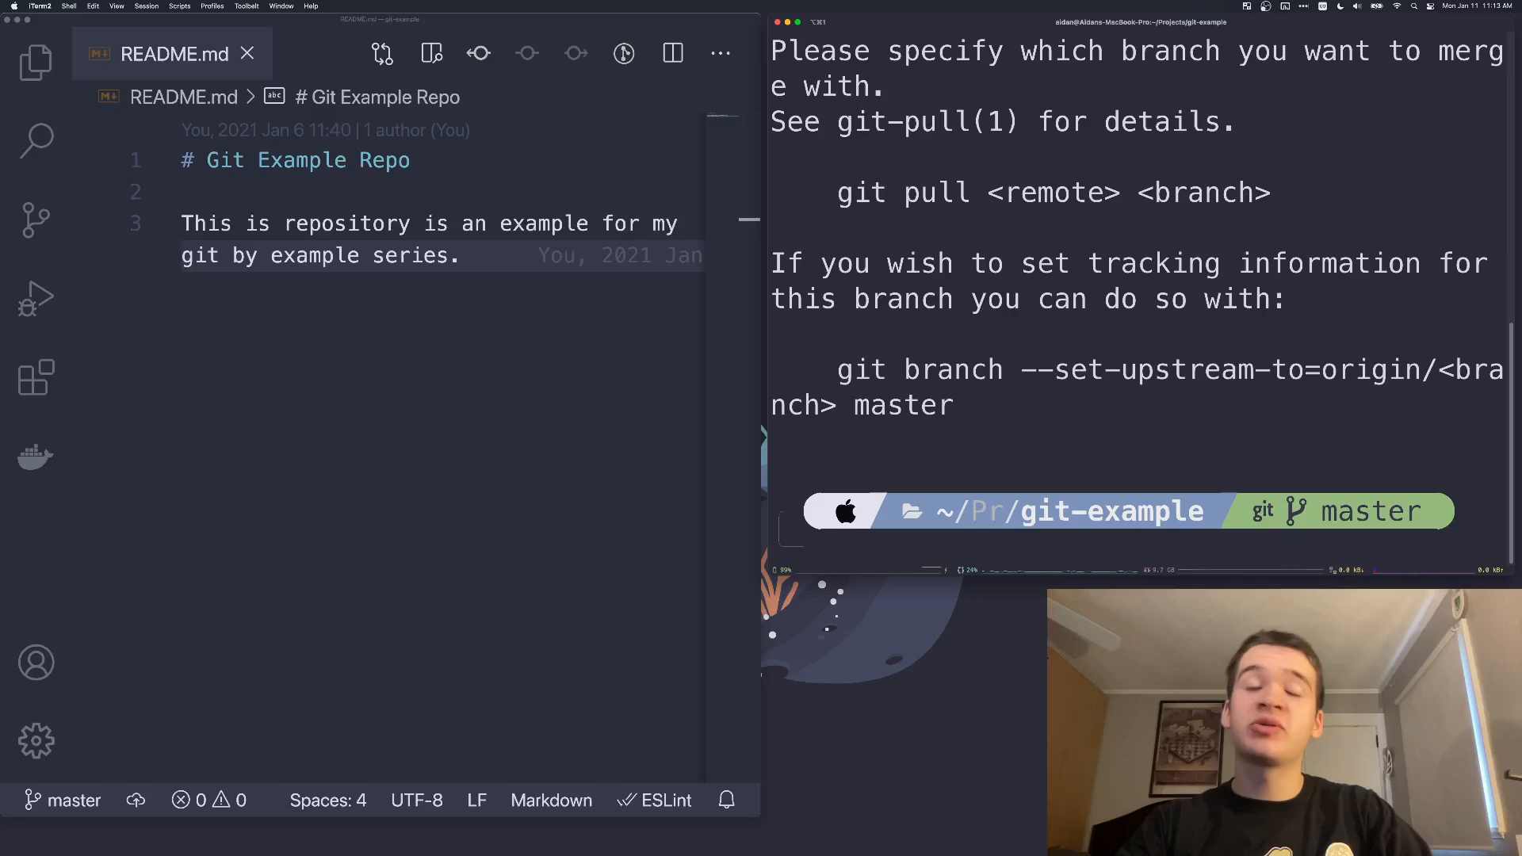
text(git pull)
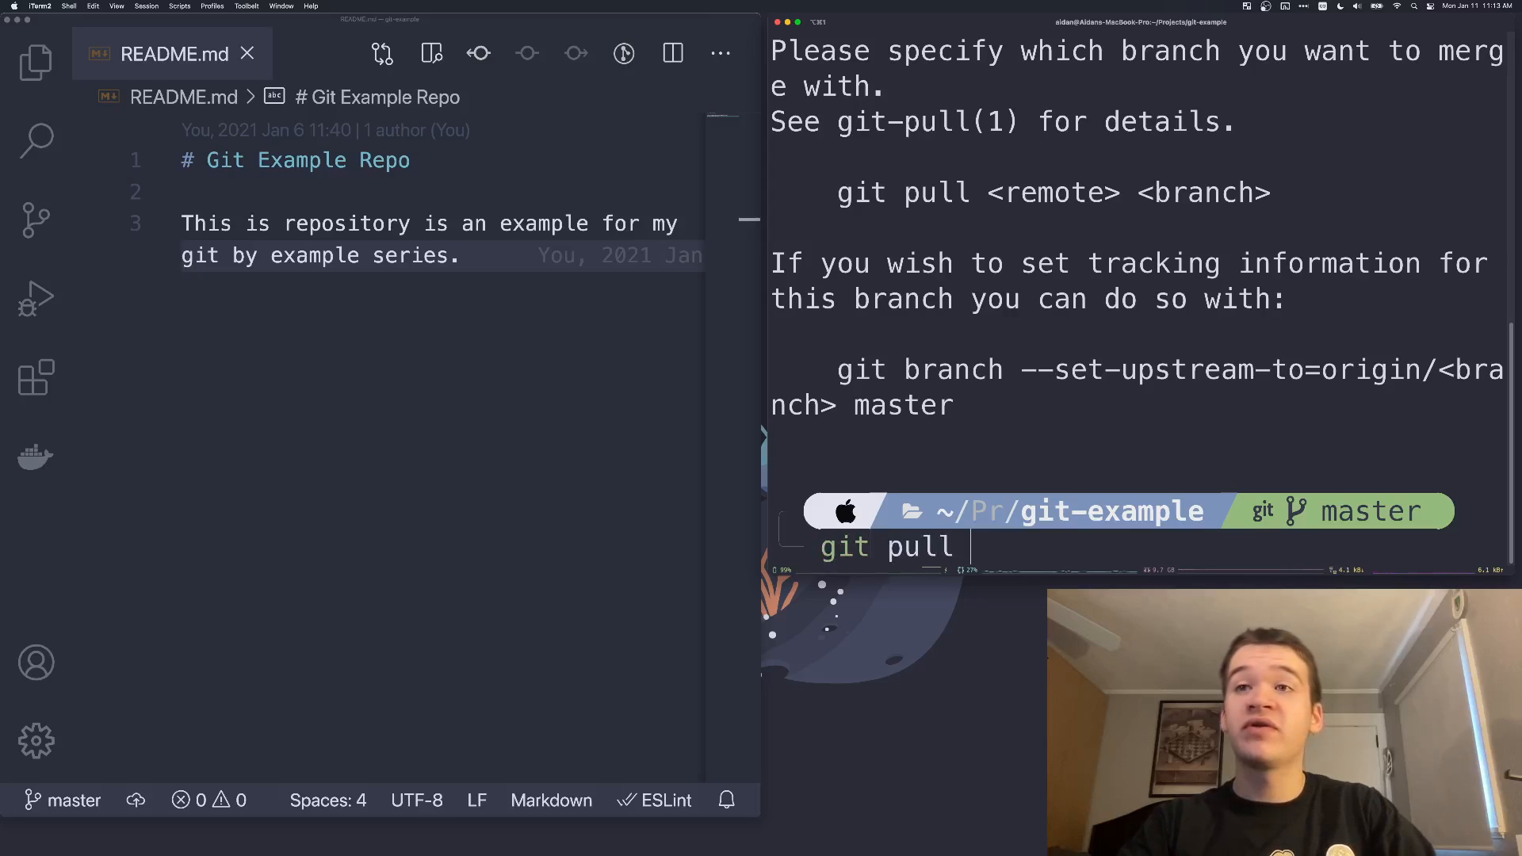
text(origin master)
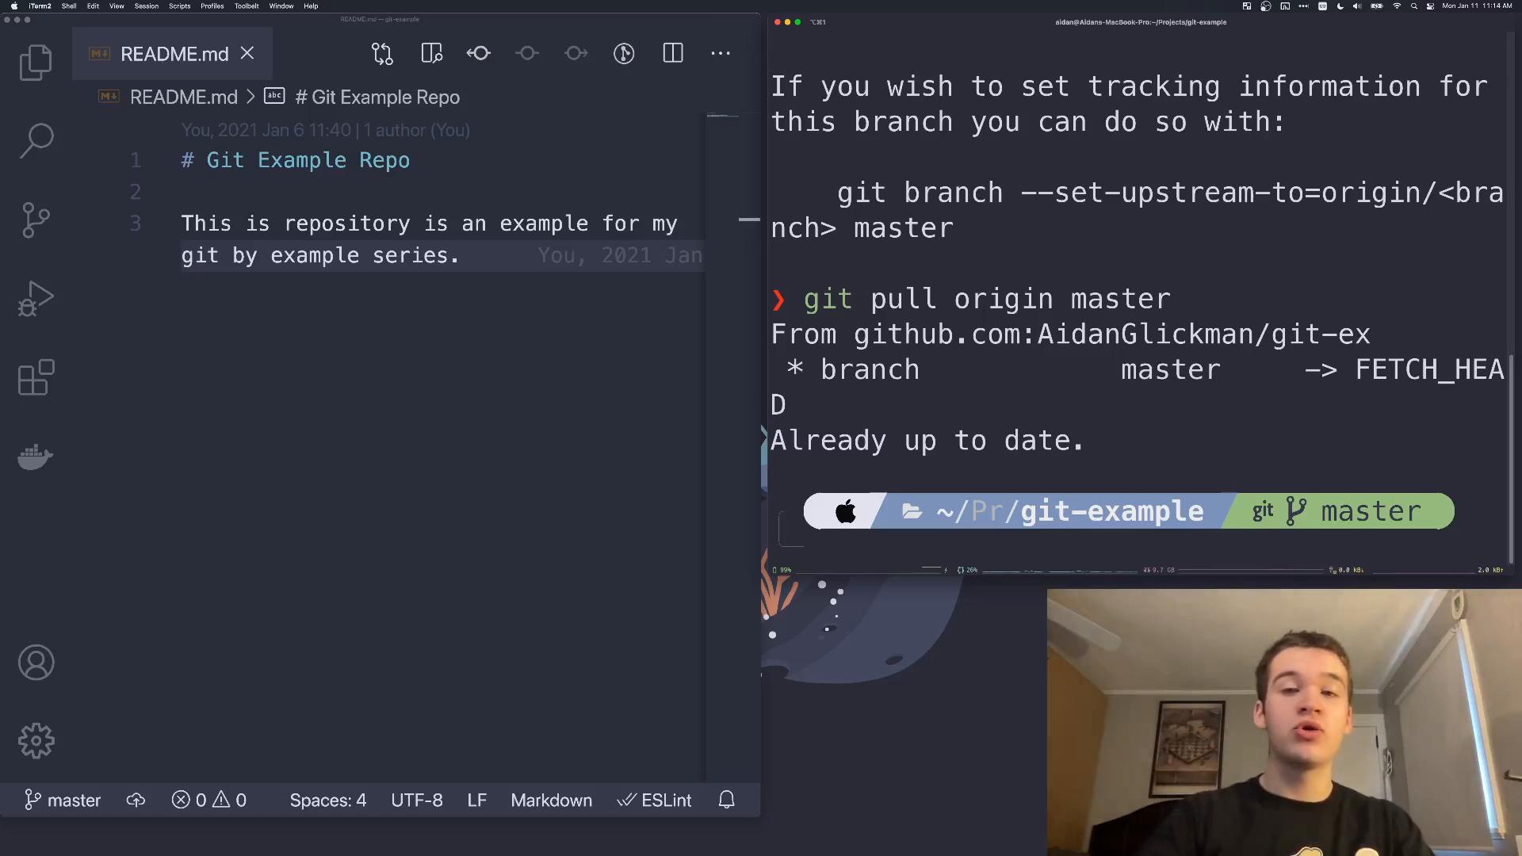
text(git)
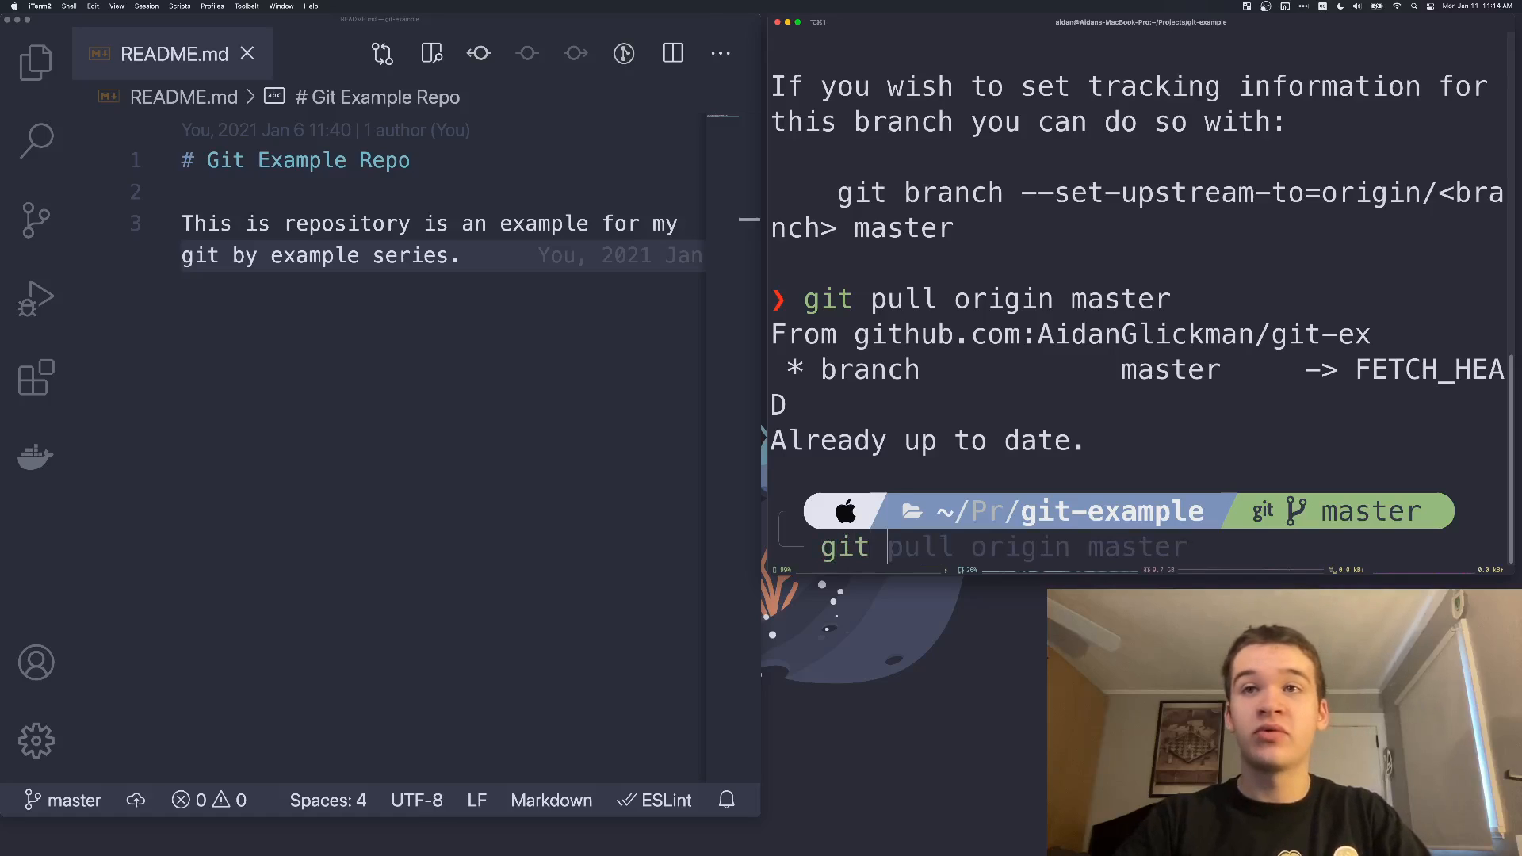